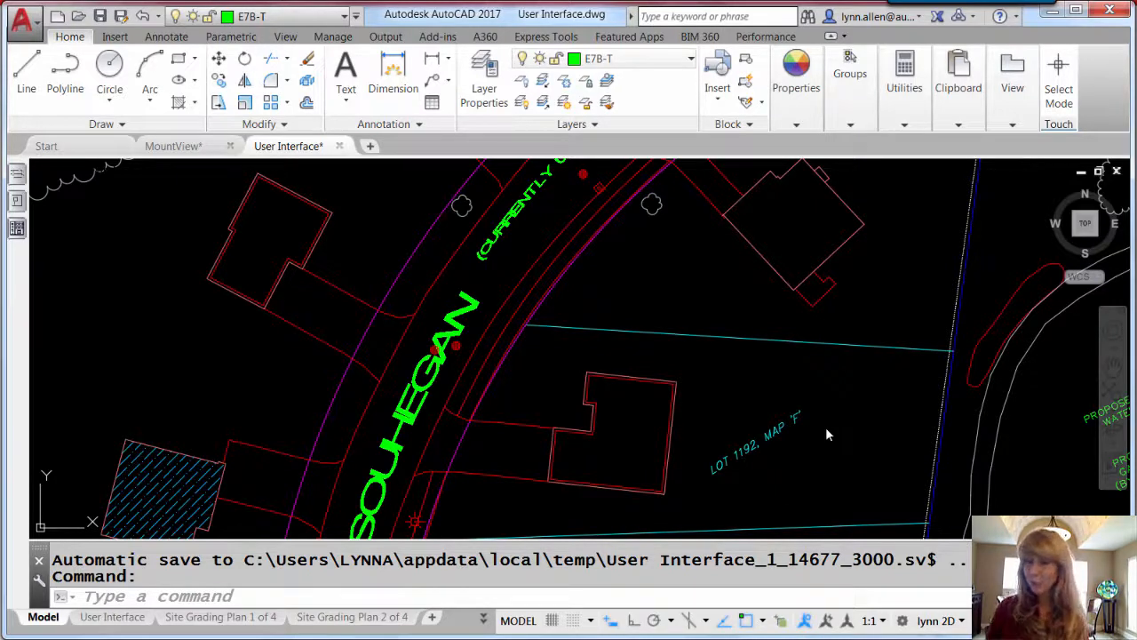
pyautogui.moveTo(749, 323)
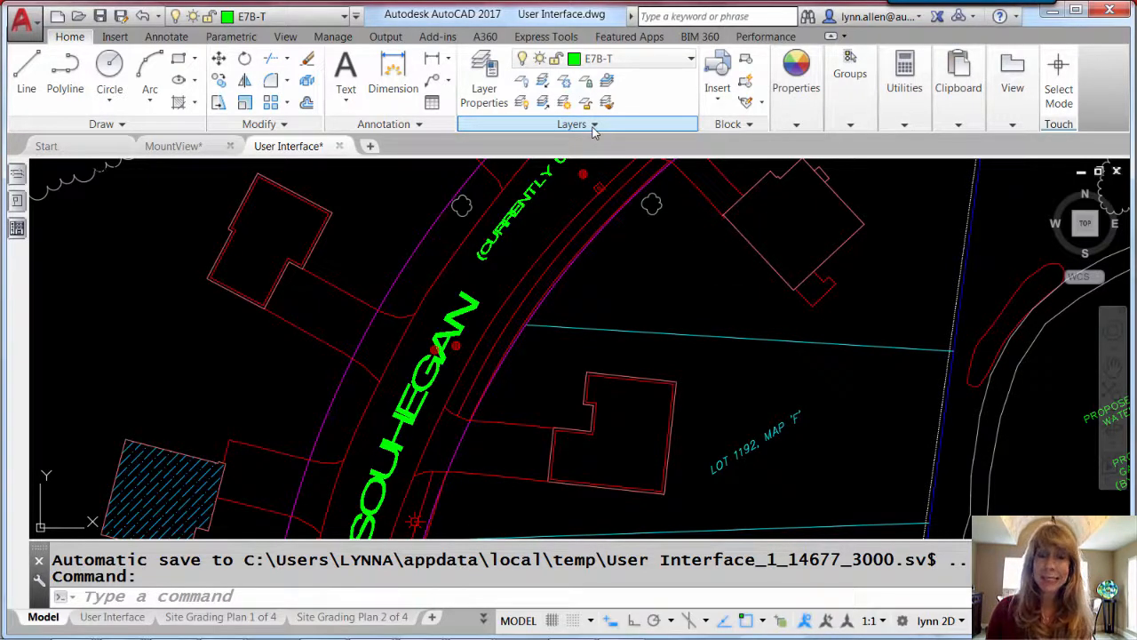
# Step: Expand the Layers panel and show the saved layer states, Baseball Fields to Site Layout Plan
pyautogui.click(593, 124)
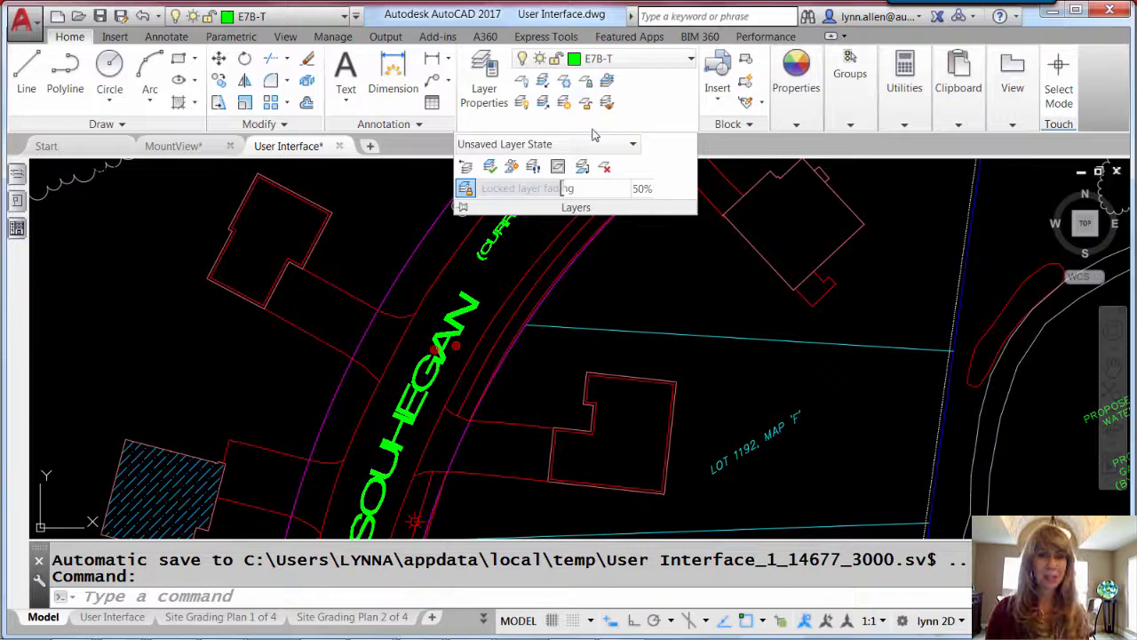
pyautogui.click(633, 142)
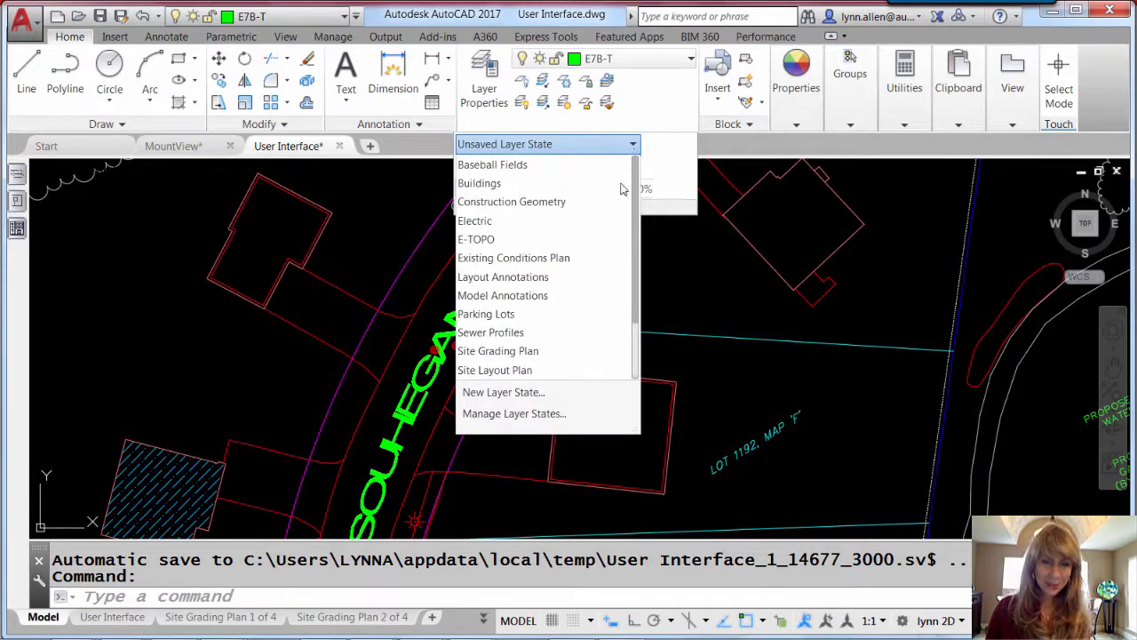
# Step: Open the Layer States Manager and review all states down to Track and Field
pyautogui.click(514, 412)
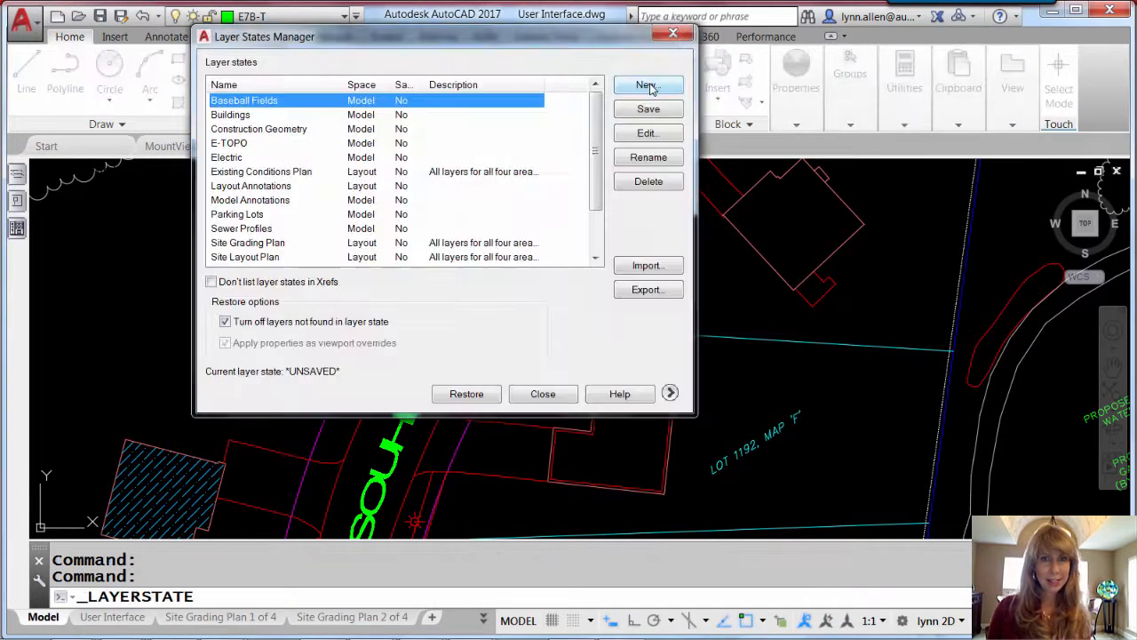
pyautogui.moveTo(646, 85)
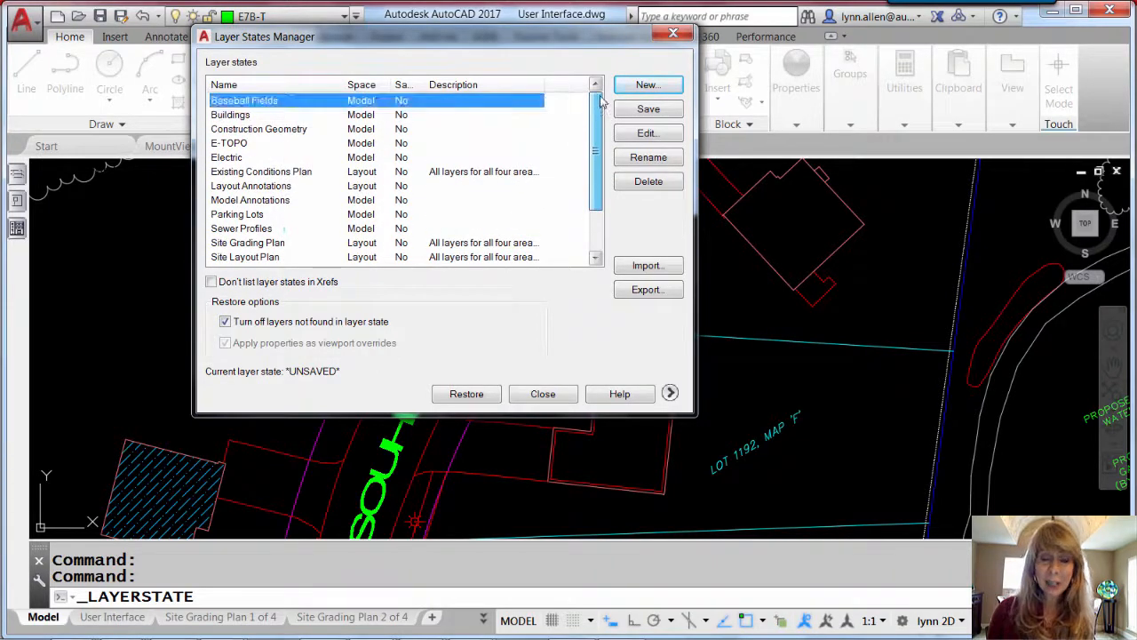
pyautogui.scroll(-3)
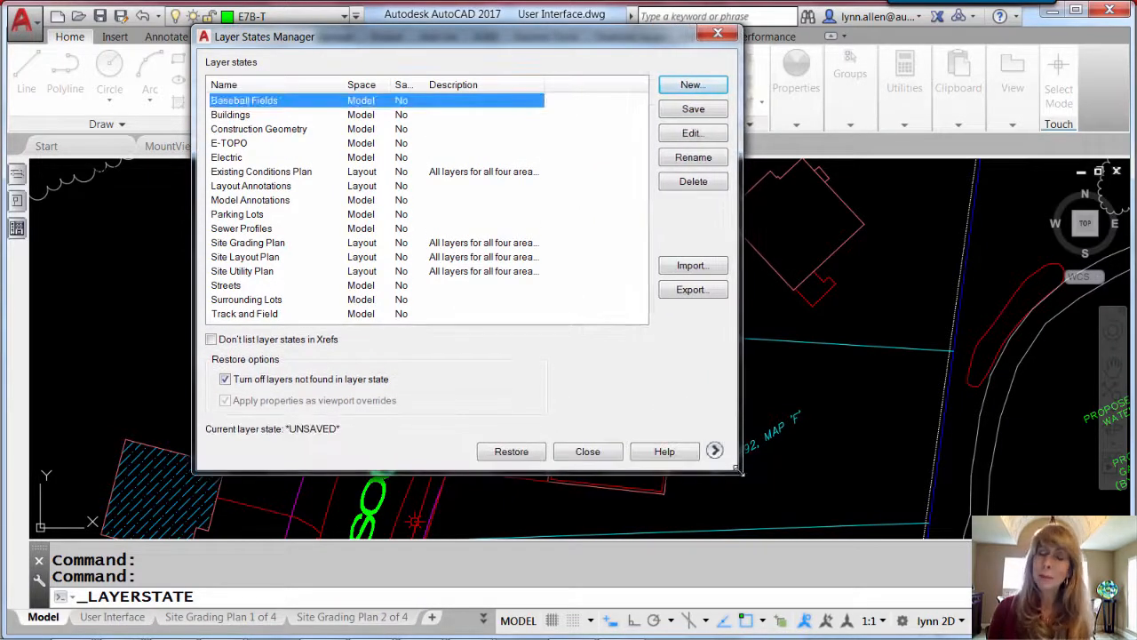
pyautogui.moveTo(639, 143)
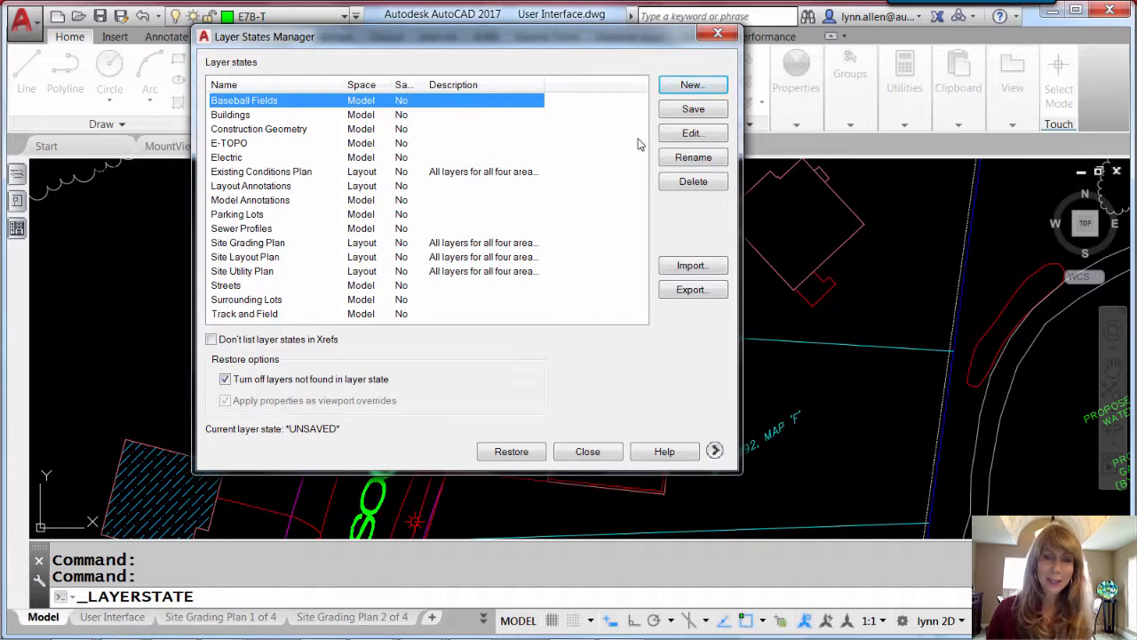
pyautogui.moveTo(274, 113)
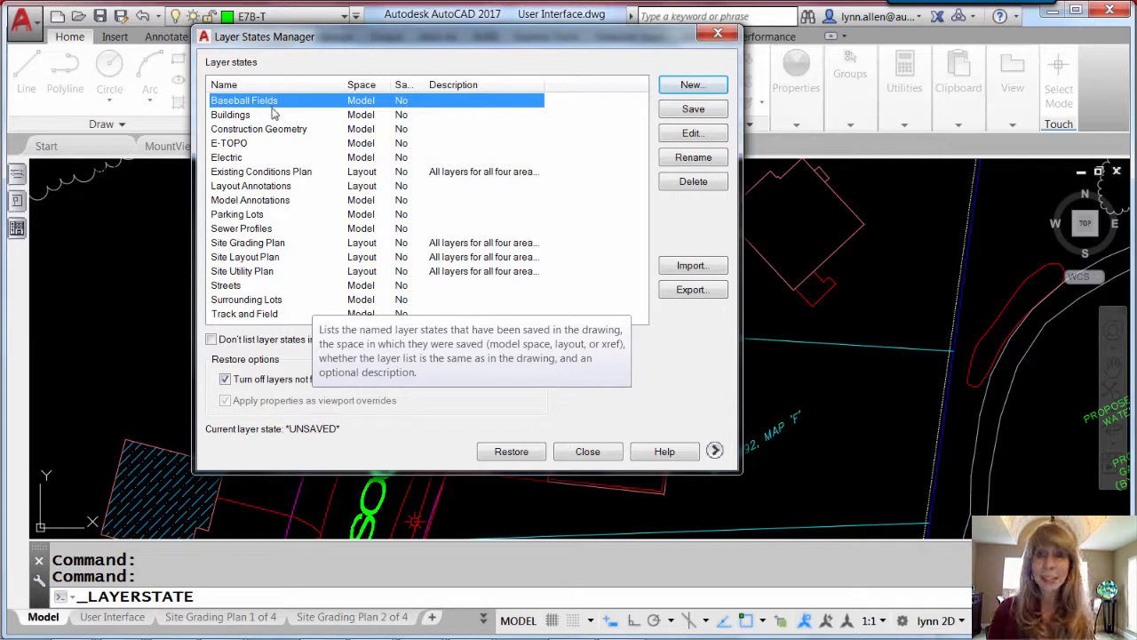
pyautogui.moveTo(749, 433)
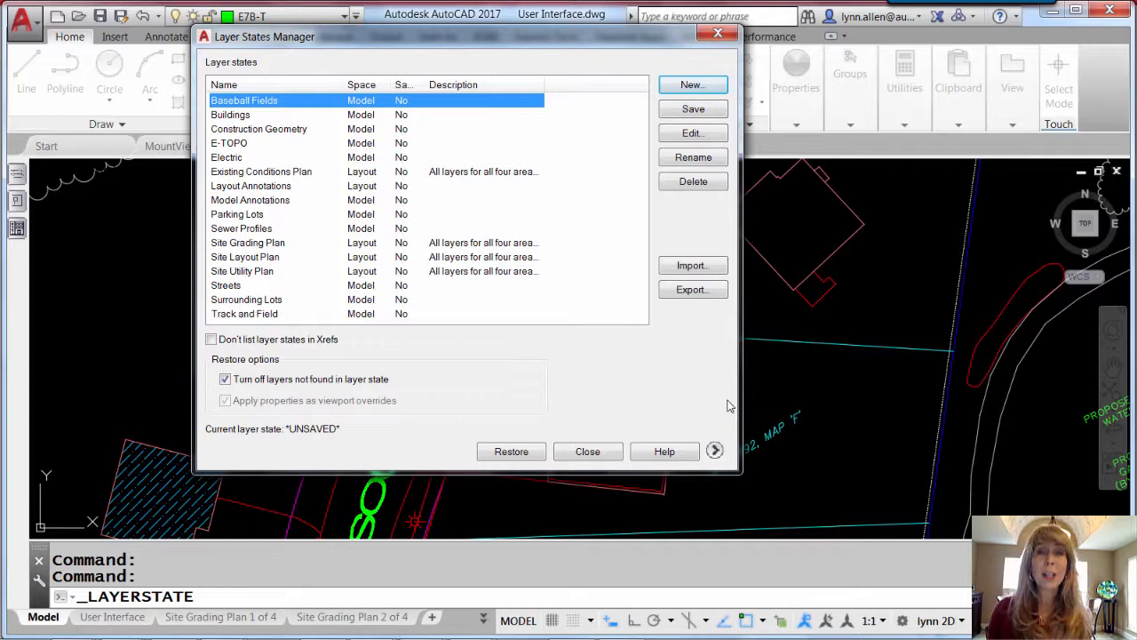
pyautogui.moveTo(704, 392)
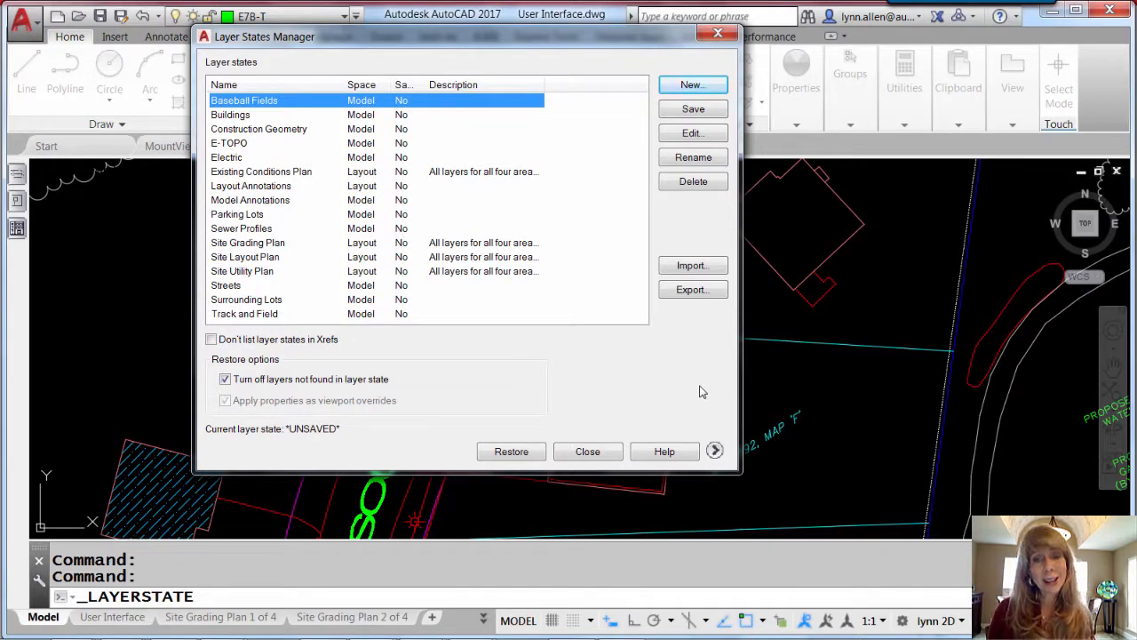
pyautogui.moveTo(711, 32)
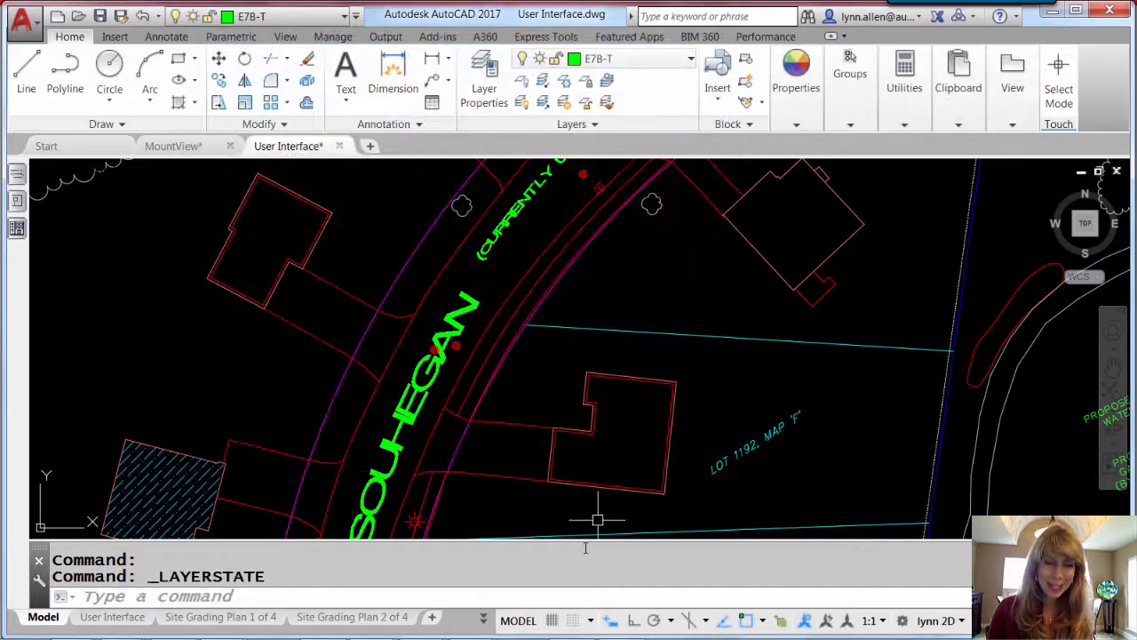
pyautogui.moveTo(593, 531)
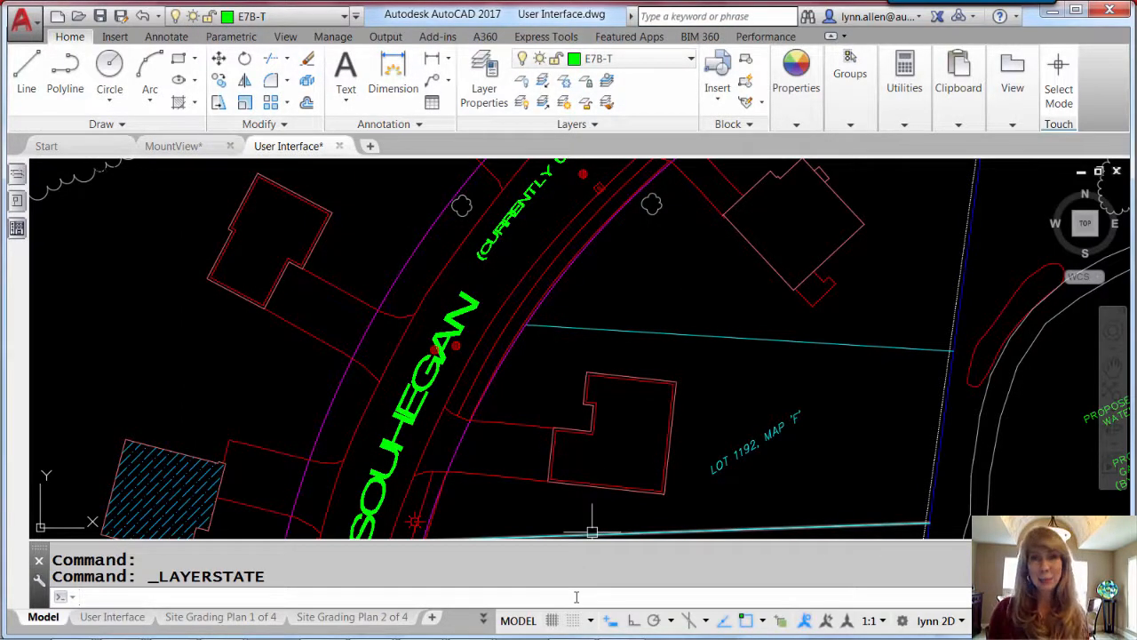
pyautogui.write('i')
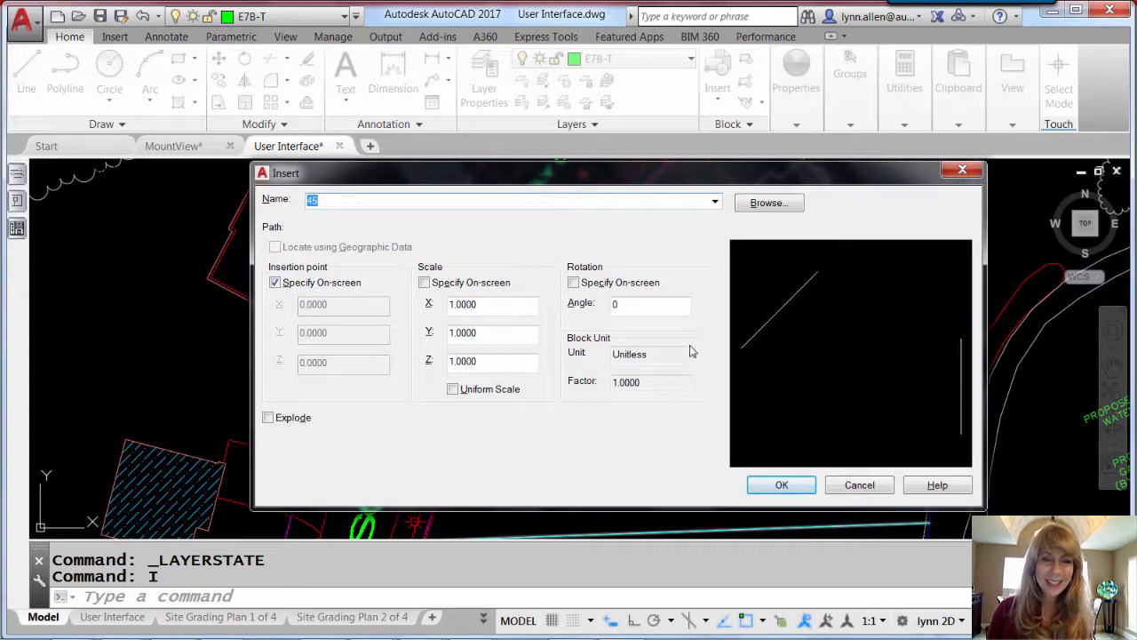
pyautogui.moveTo(619, 205)
pyautogui.write('HS')
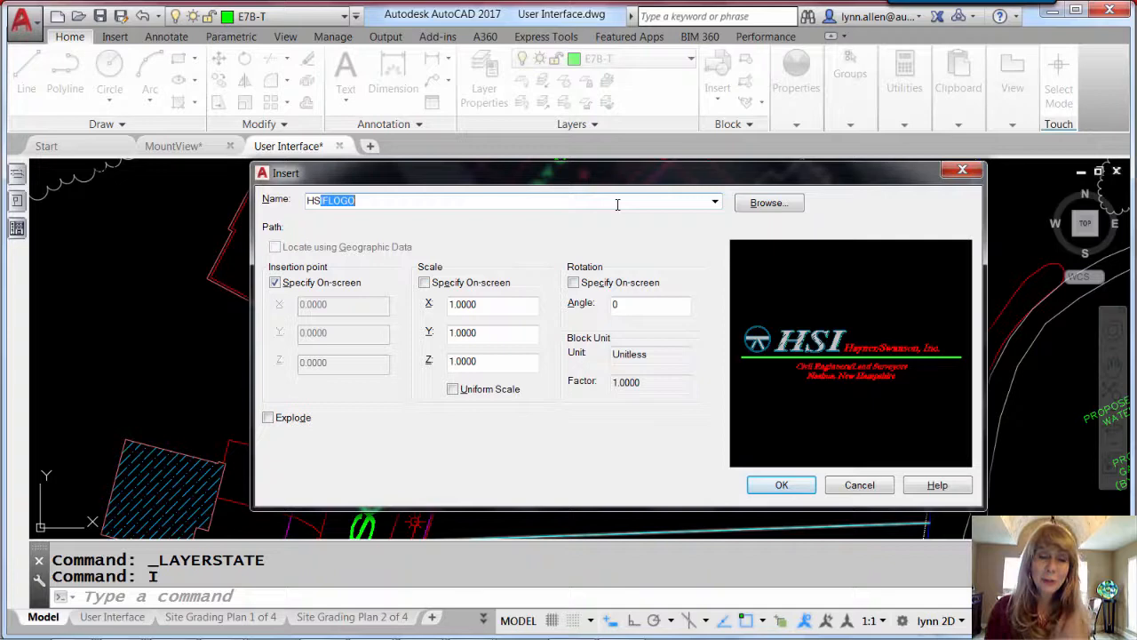
pyautogui.moveTo(686, 188)
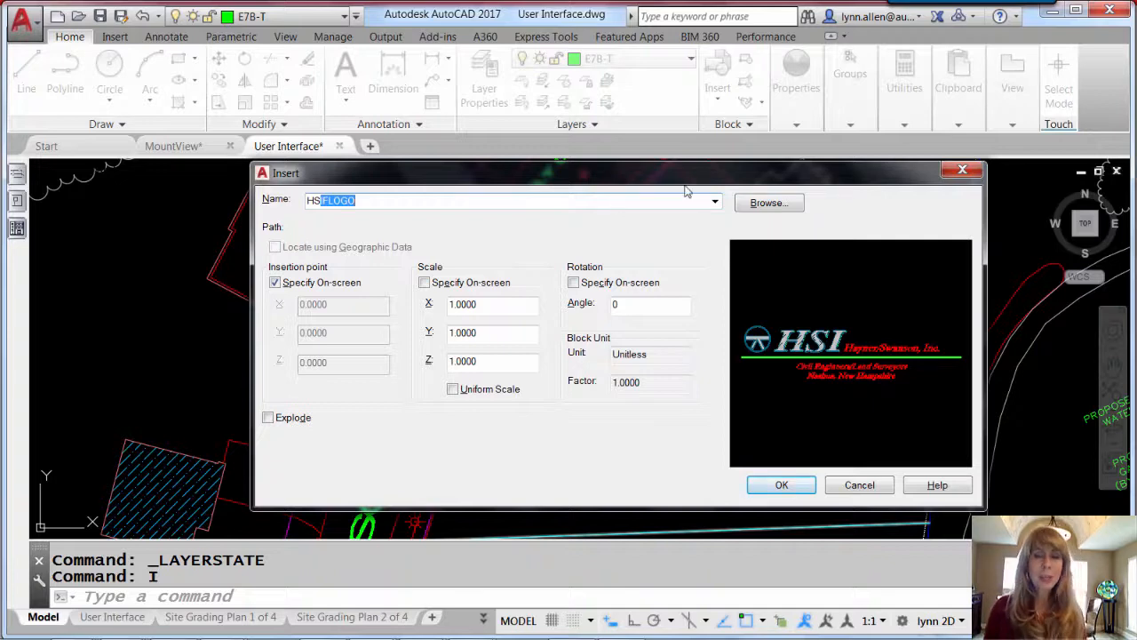
pyautogui.moveTo(824, 277)
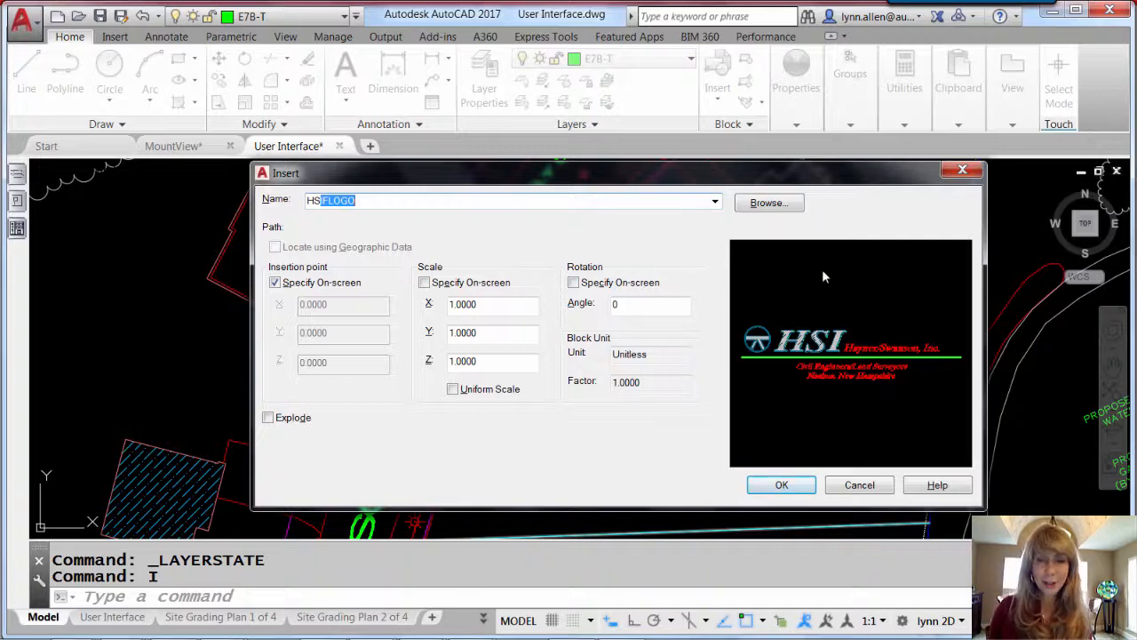
# Step: Browse the Insert block list with the HSI logo preview, then cancel without inserting
pyautogui.click(714, 203)
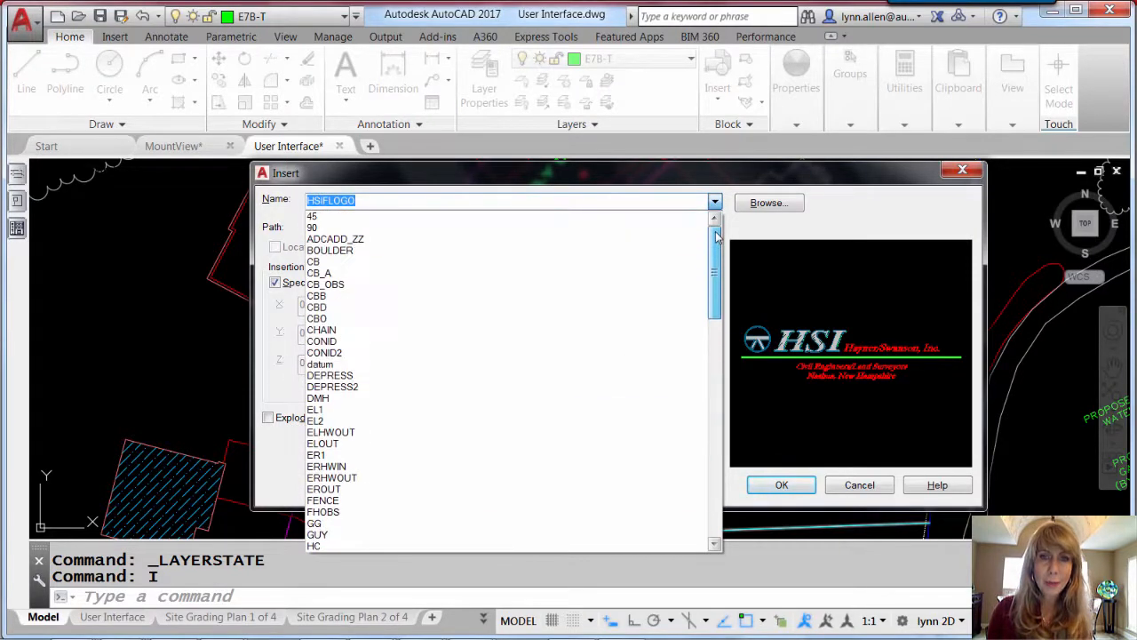
pyautogui.scroll(-3)
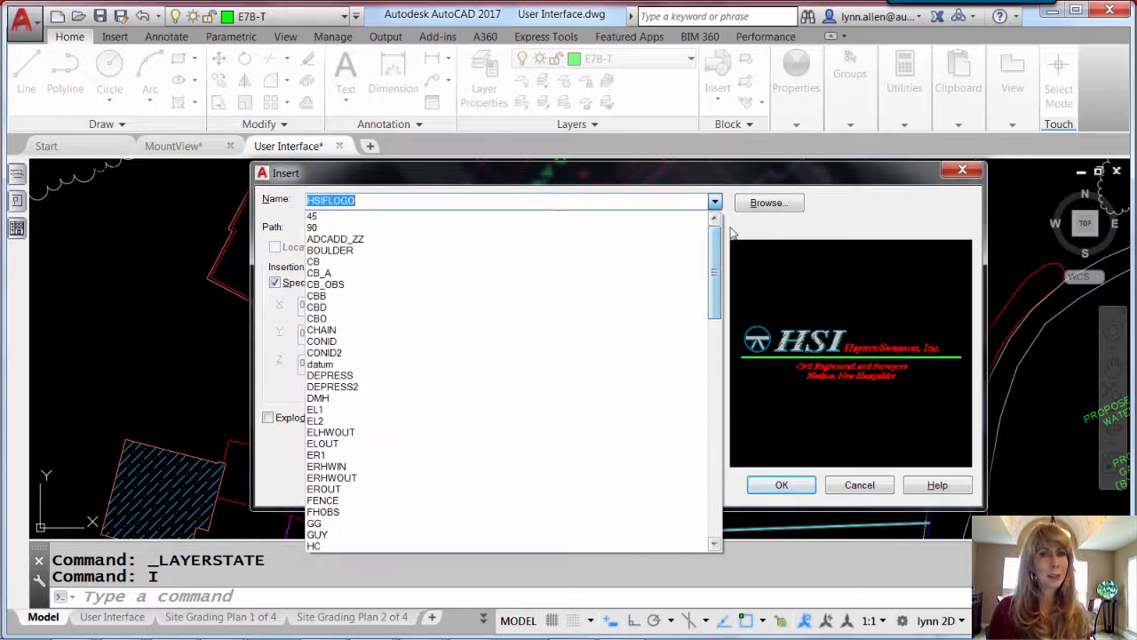
pyautogui.click(322, 328)
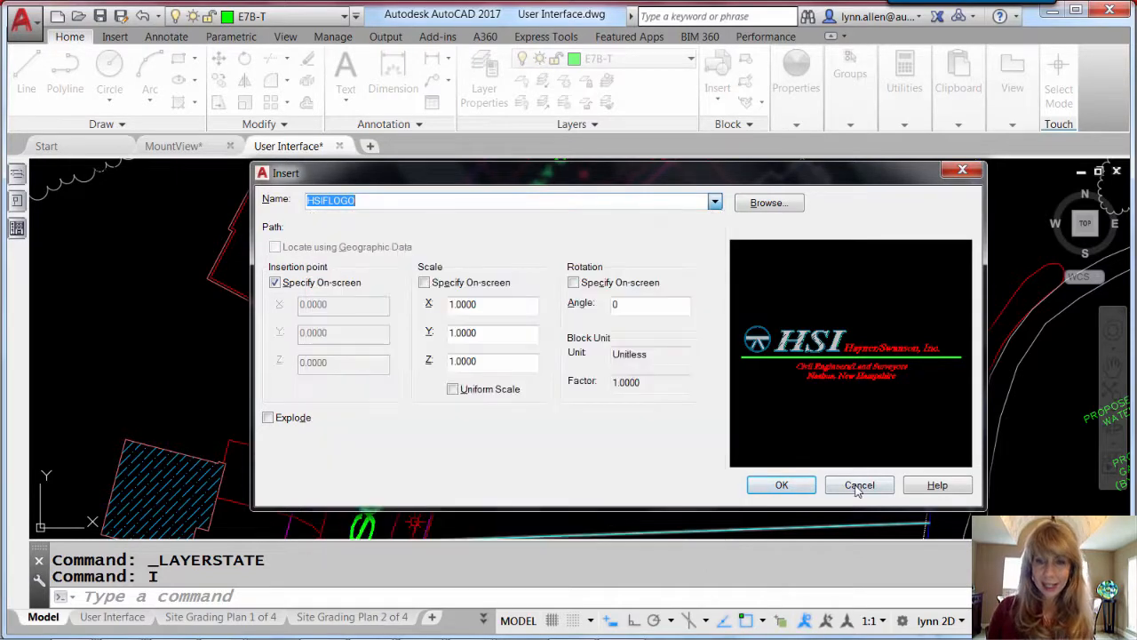
pyautogui.click(860, 483)
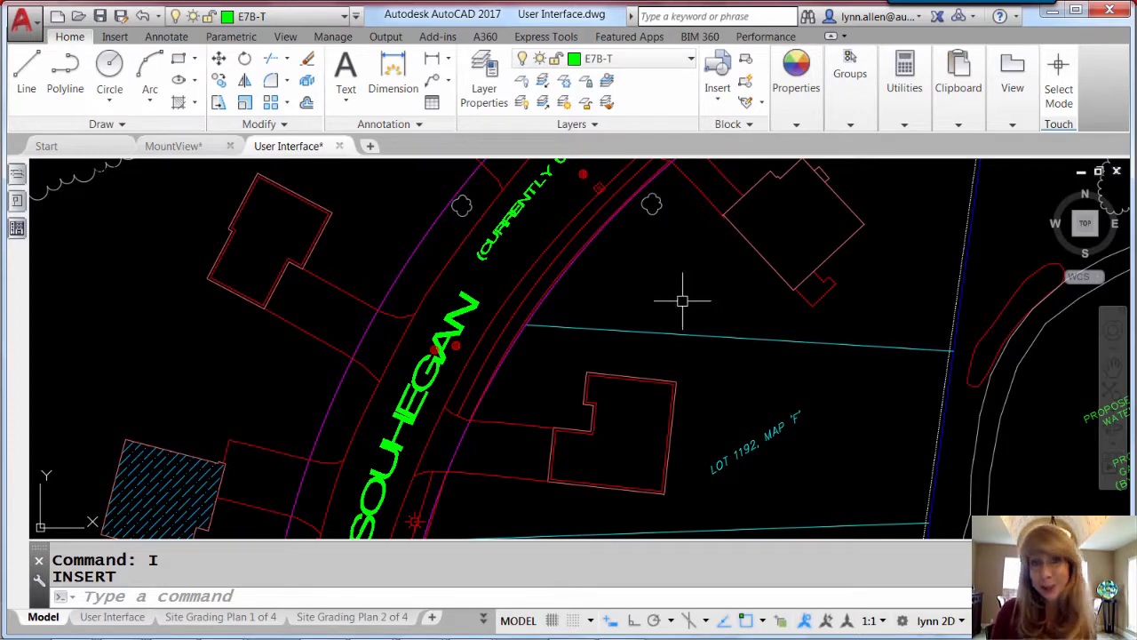
pyautogui.moveTo(675, 302)
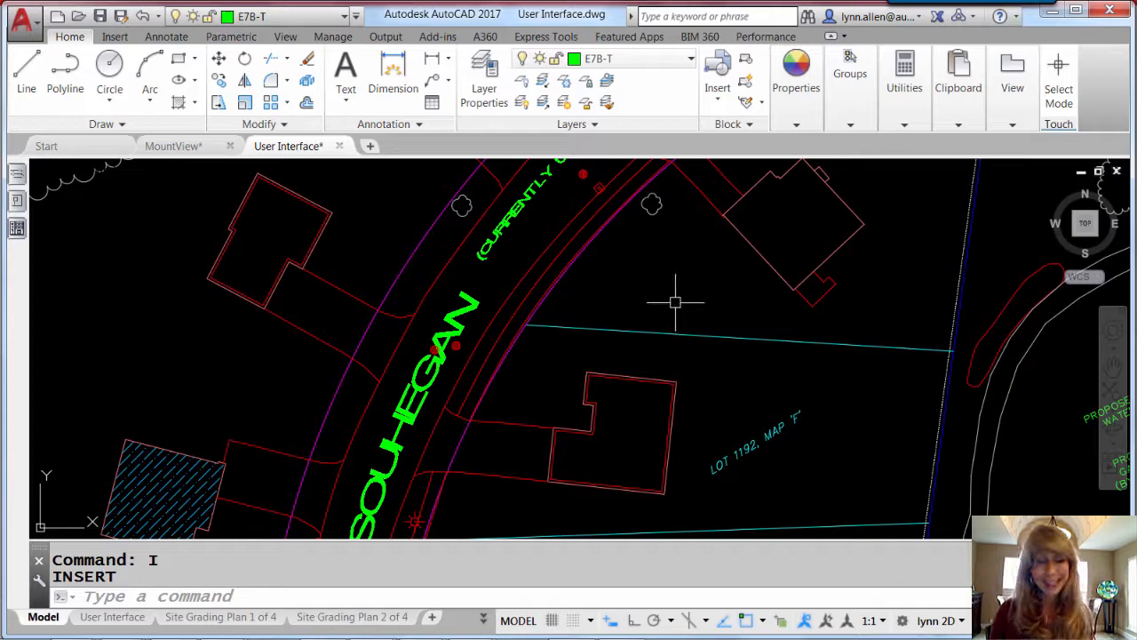
pyautogui.moveTo(671, 275)
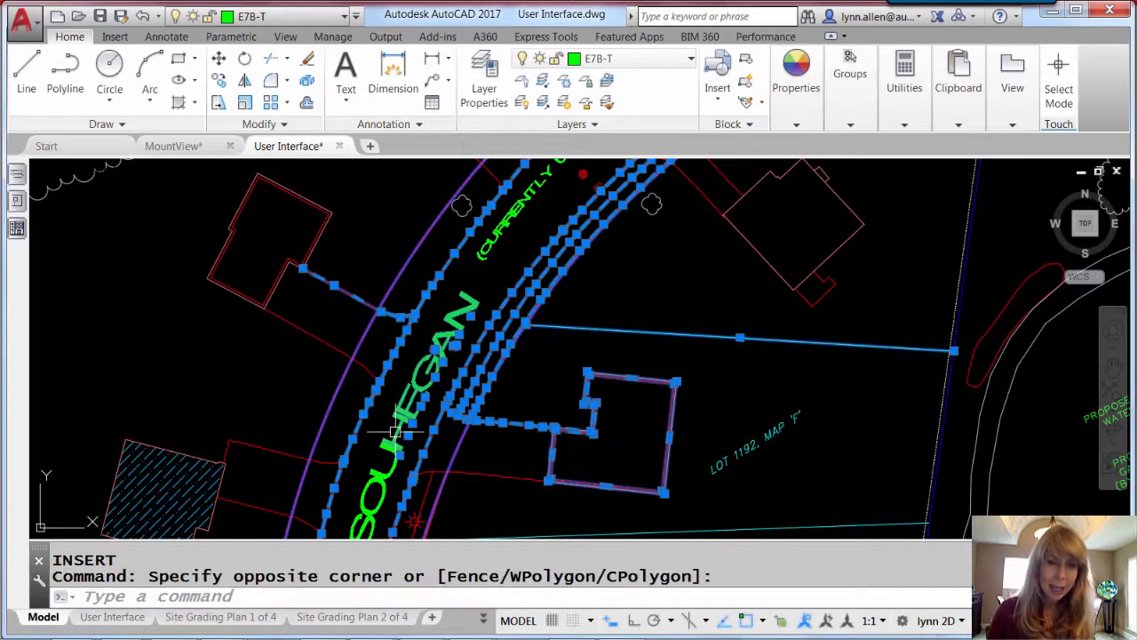
pyautogui.moveTo(630, 293)
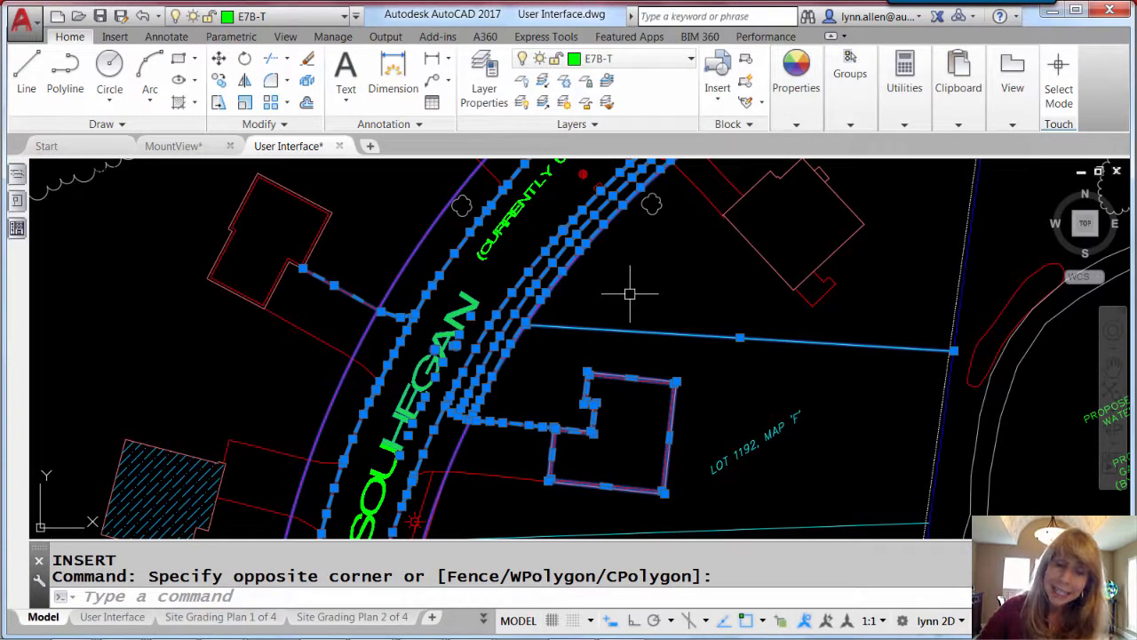
# Step: Delete the selected road and lot objects, triggering the PICKFIRST prompt
pyautogui.press('Delete')
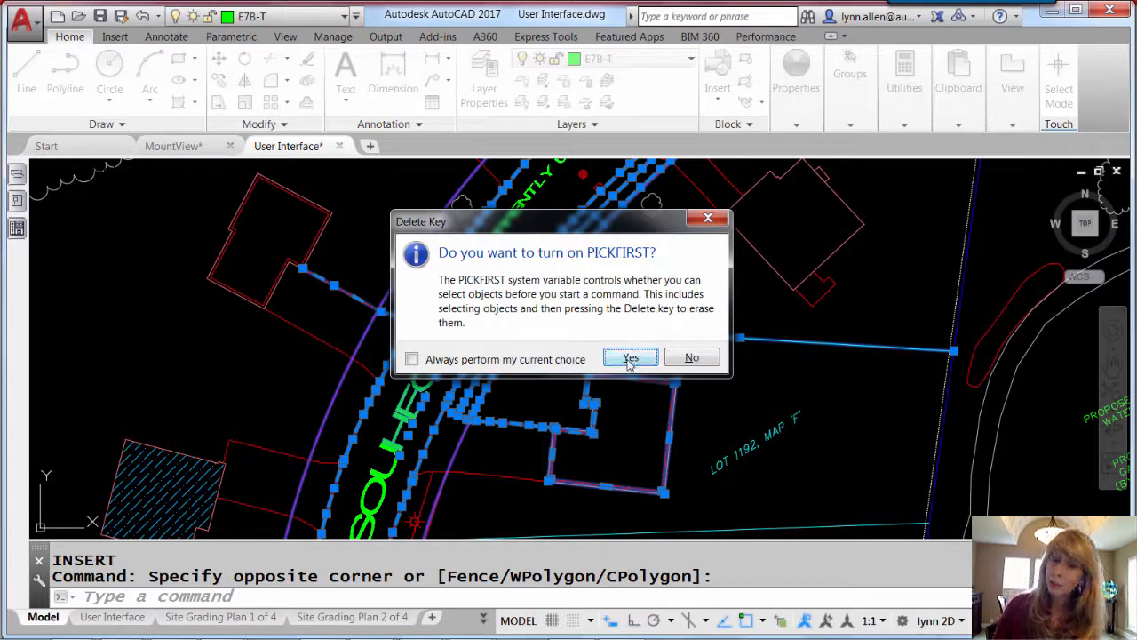
# Step: Answer Yes so the 19 selected road and building objects are erased
pyautogui.click(629, 357)
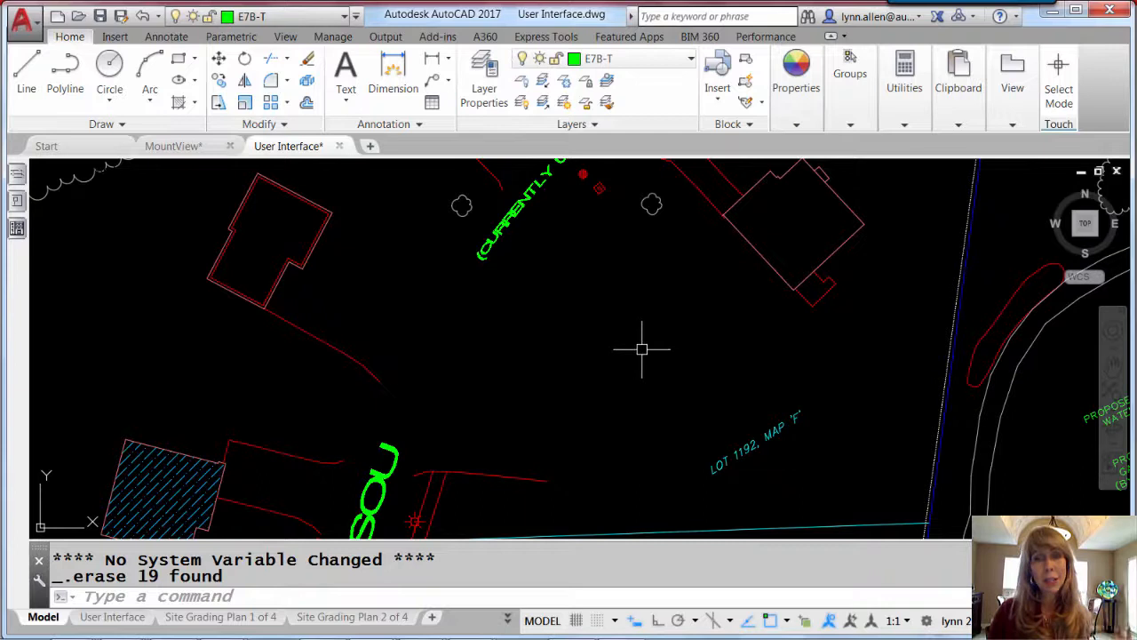
pyautogui.moveTo(643, 352)
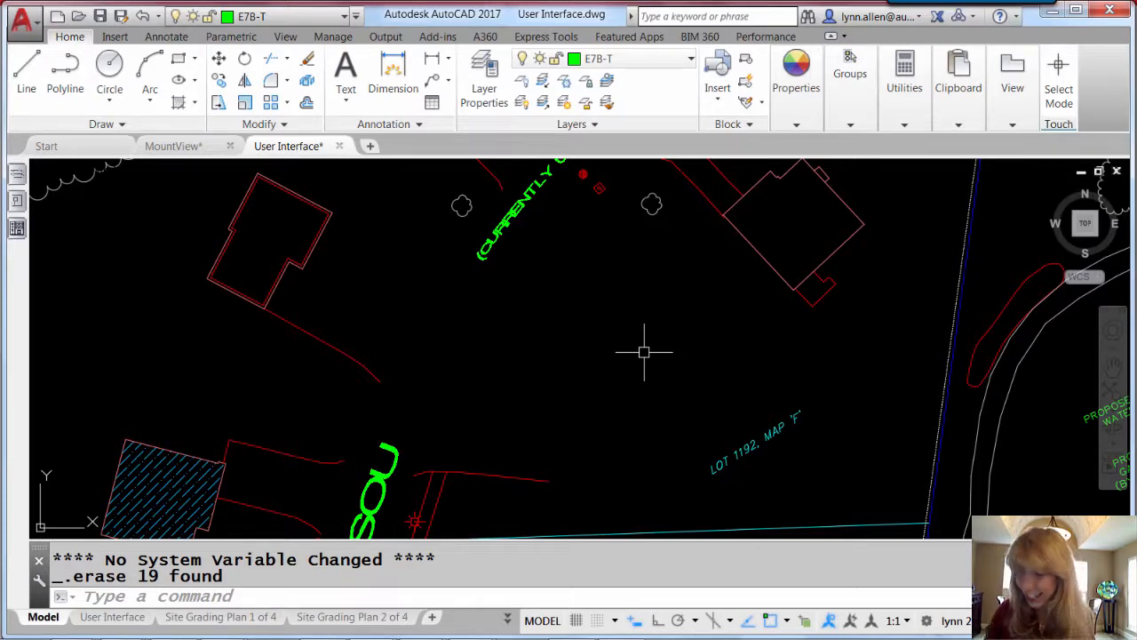
pyautogui.moveTo(659, 335)
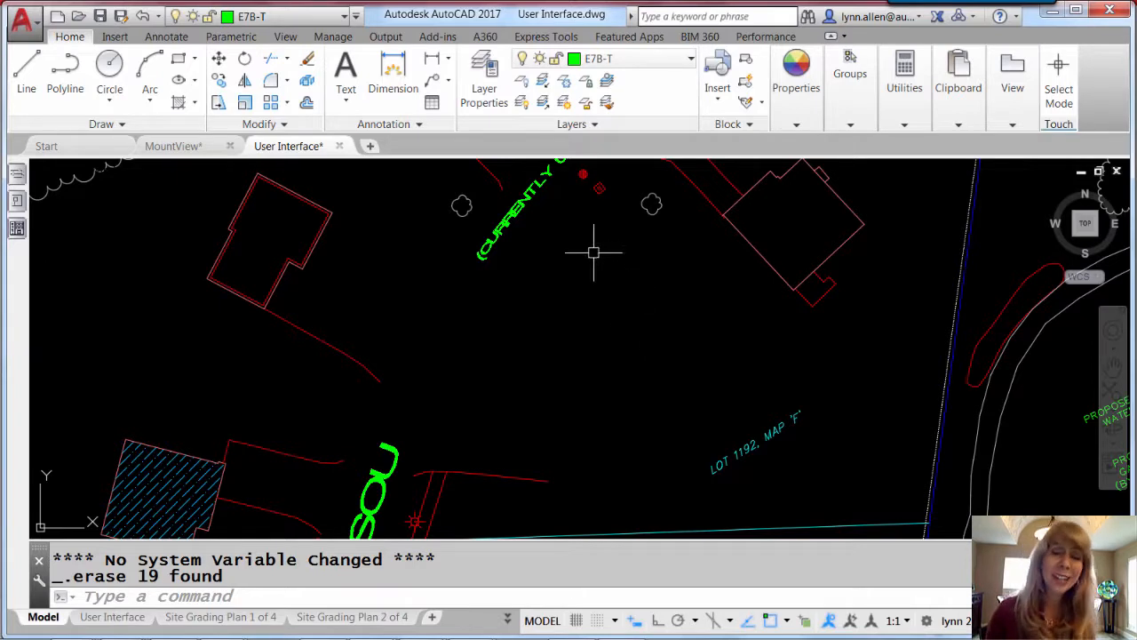
pyautogui.moveTo(595, 267)
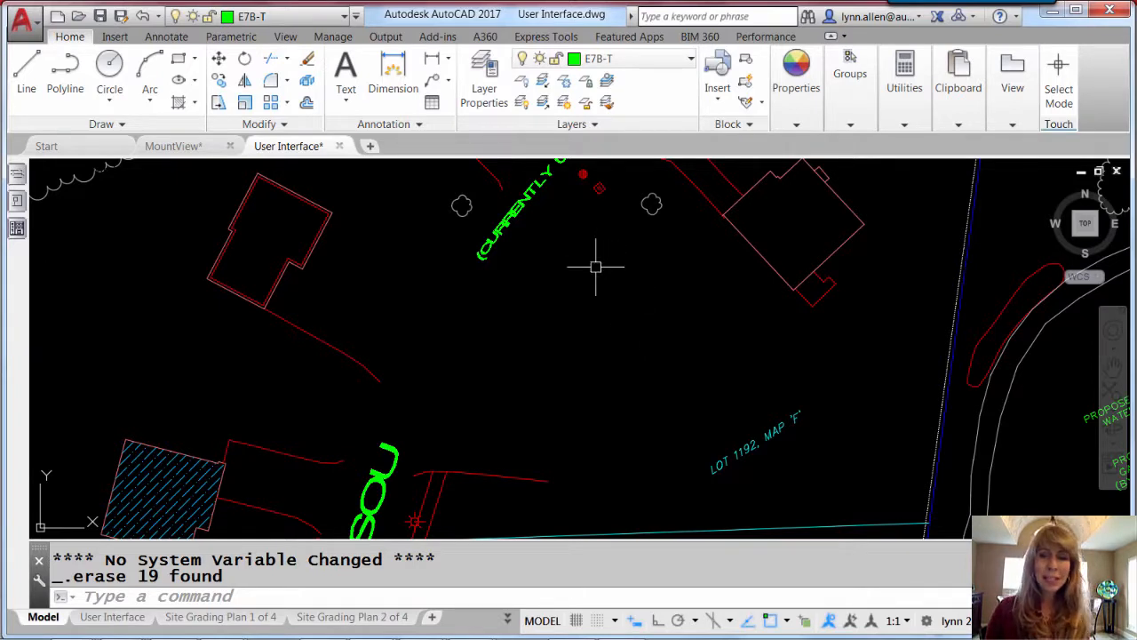
pyautogui.moveTo(567, 266)
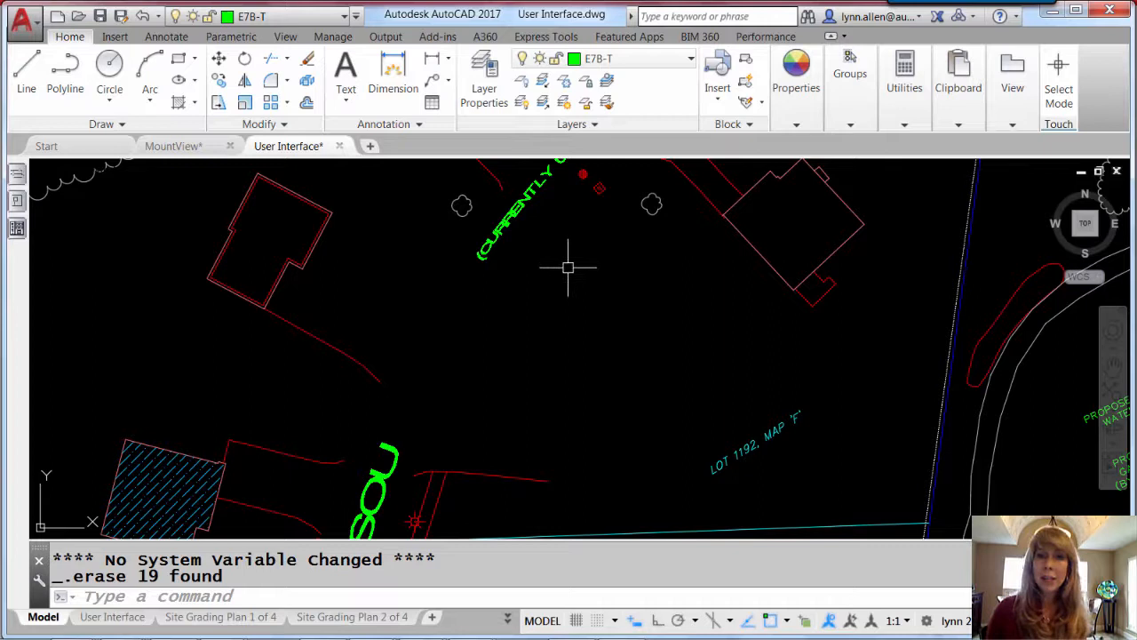
pyautogui.moveTo(564, 267)
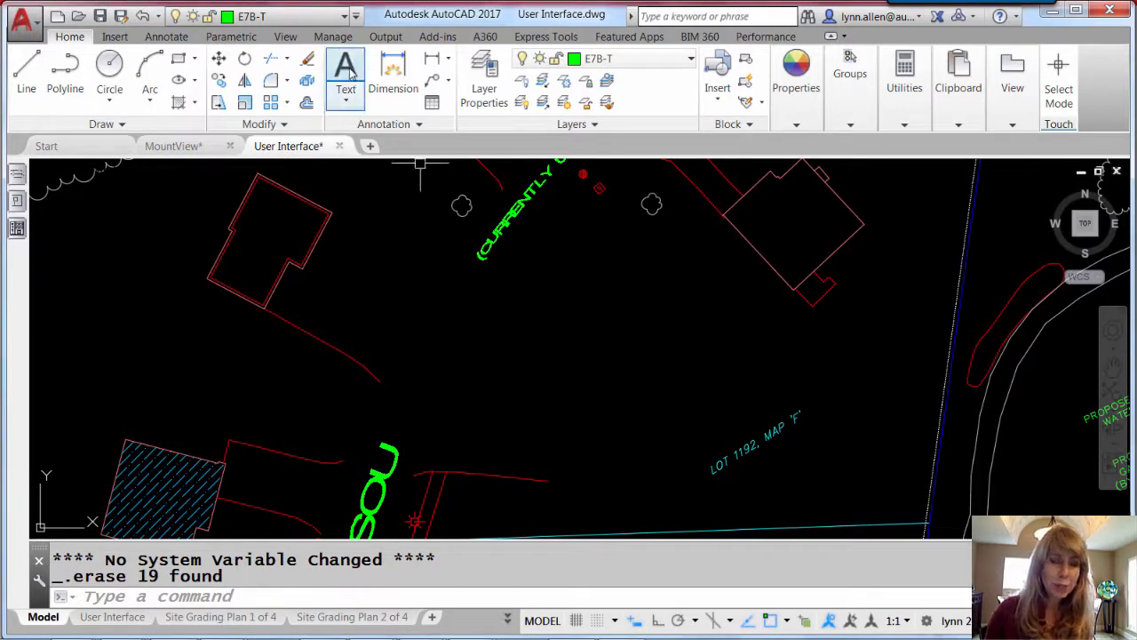
pyautogui.moveTo(345, 67)
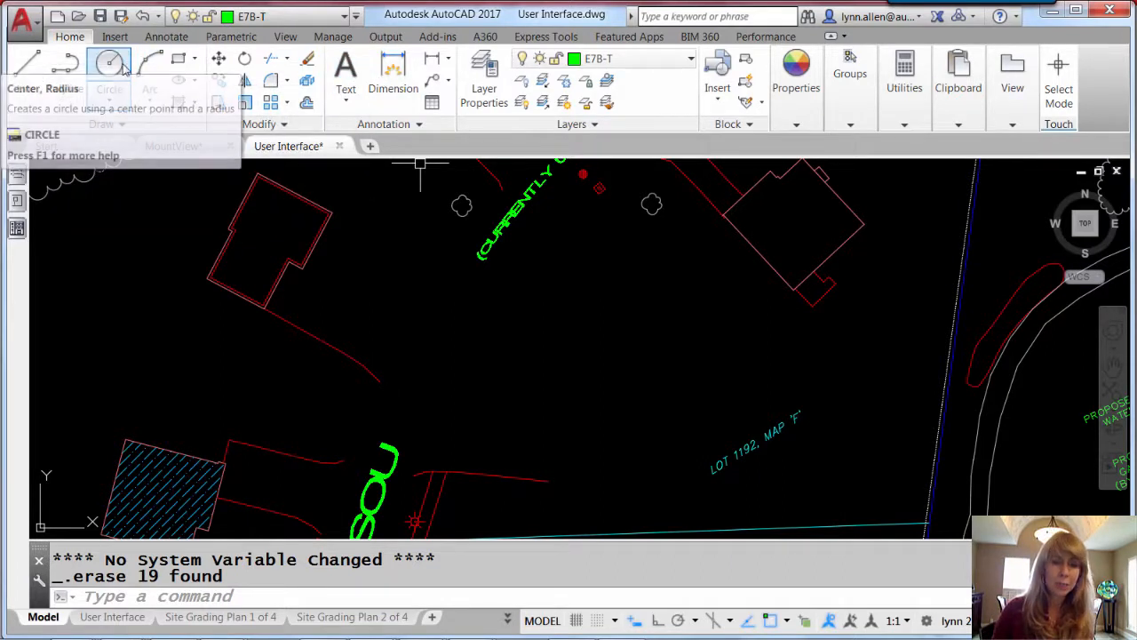
pyautogui.moveTo(106, 64)
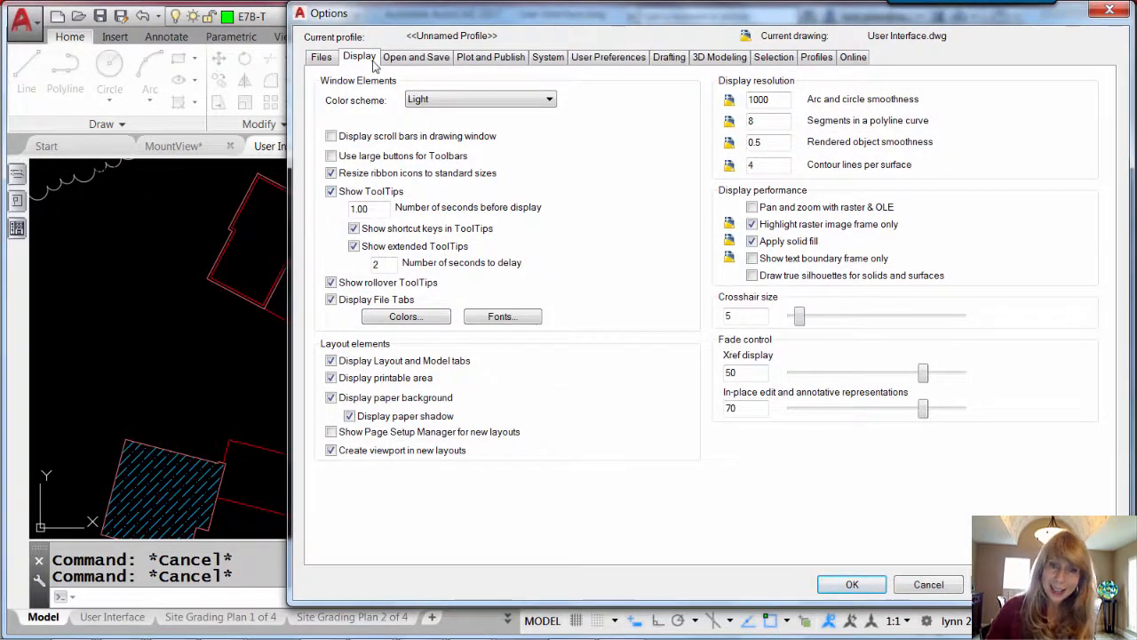
pyautogui.moveTo(369, 210)
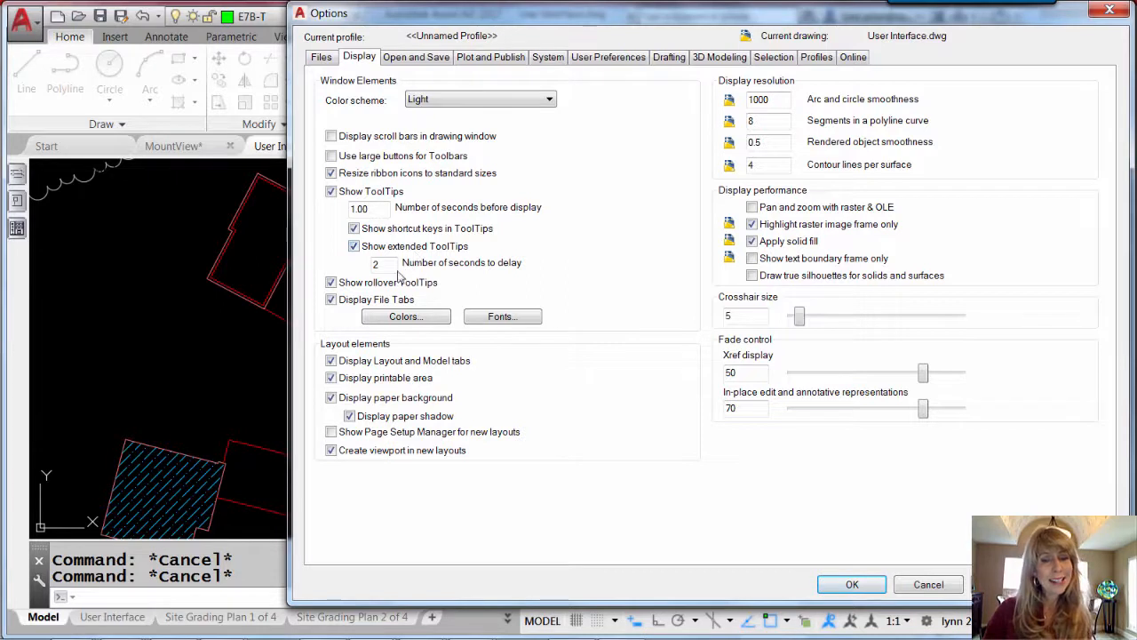
pyautogui.moveTo(389, 263)
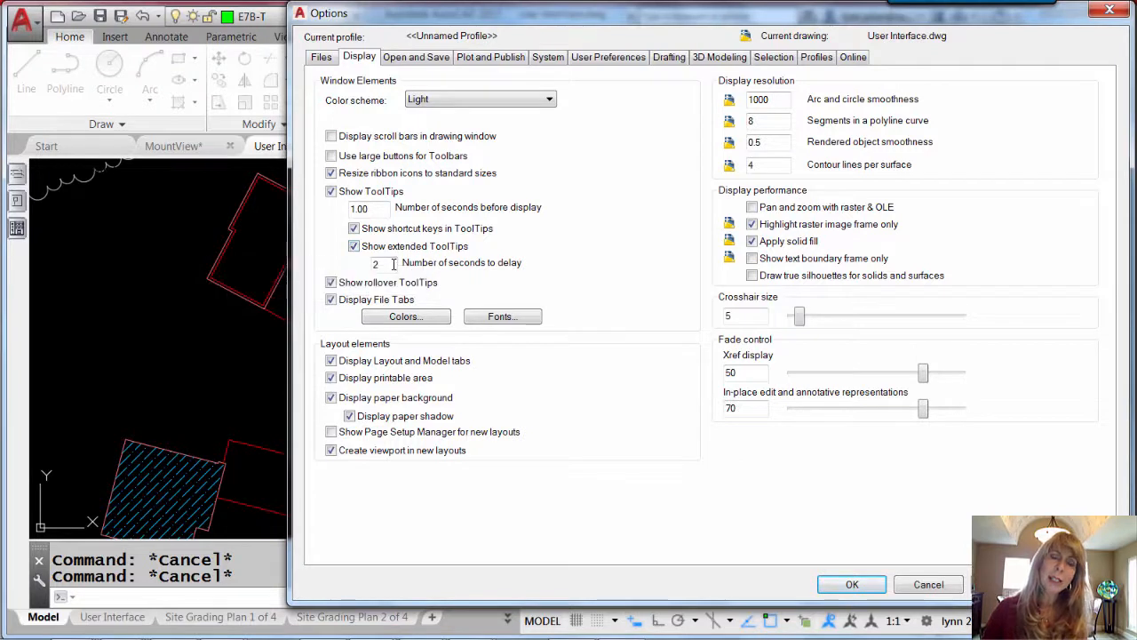
pyautogui.moveTo(377, 263)
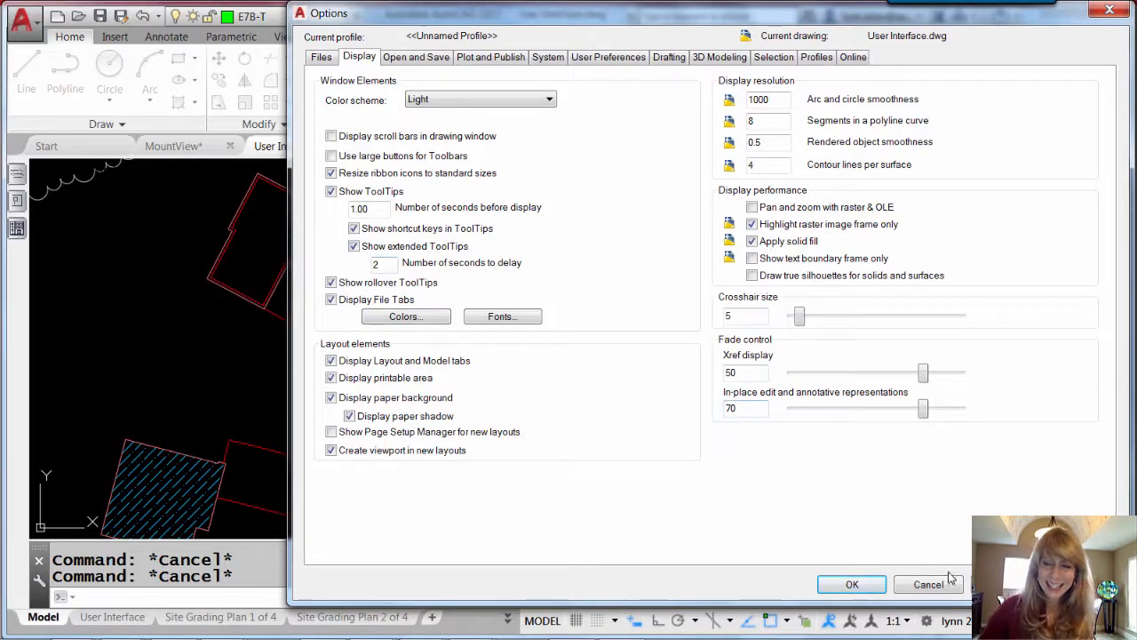
pyautogui.click(927, 583)
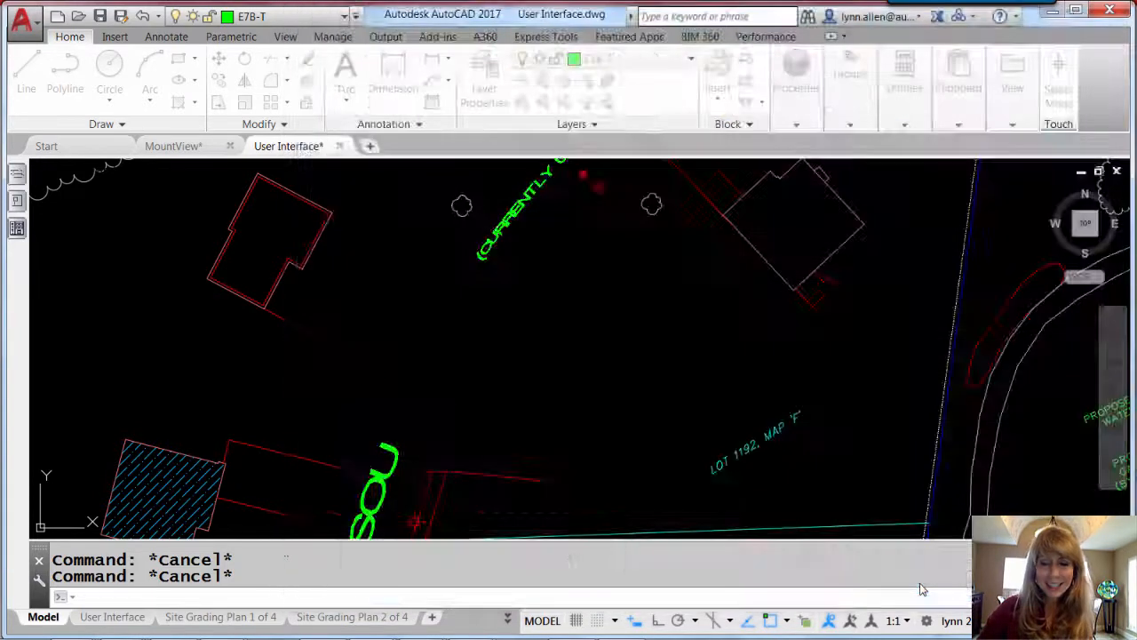